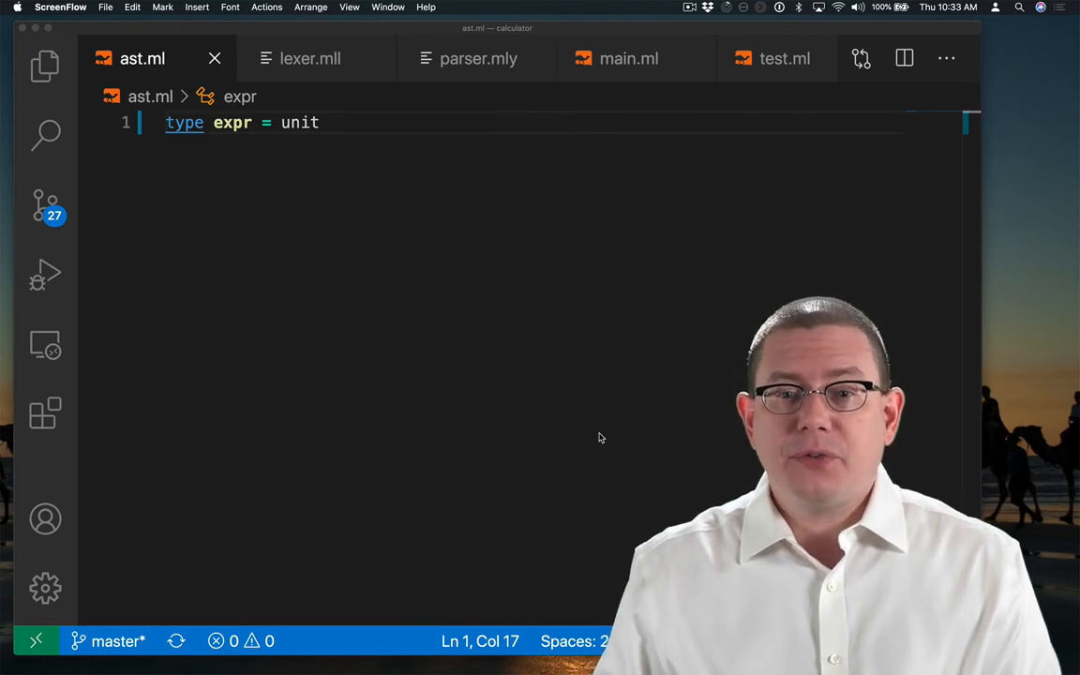
Step: Briefly show and hide the project file list, then view lexer.mll and parser.mly tabs
left_click(45, 66)
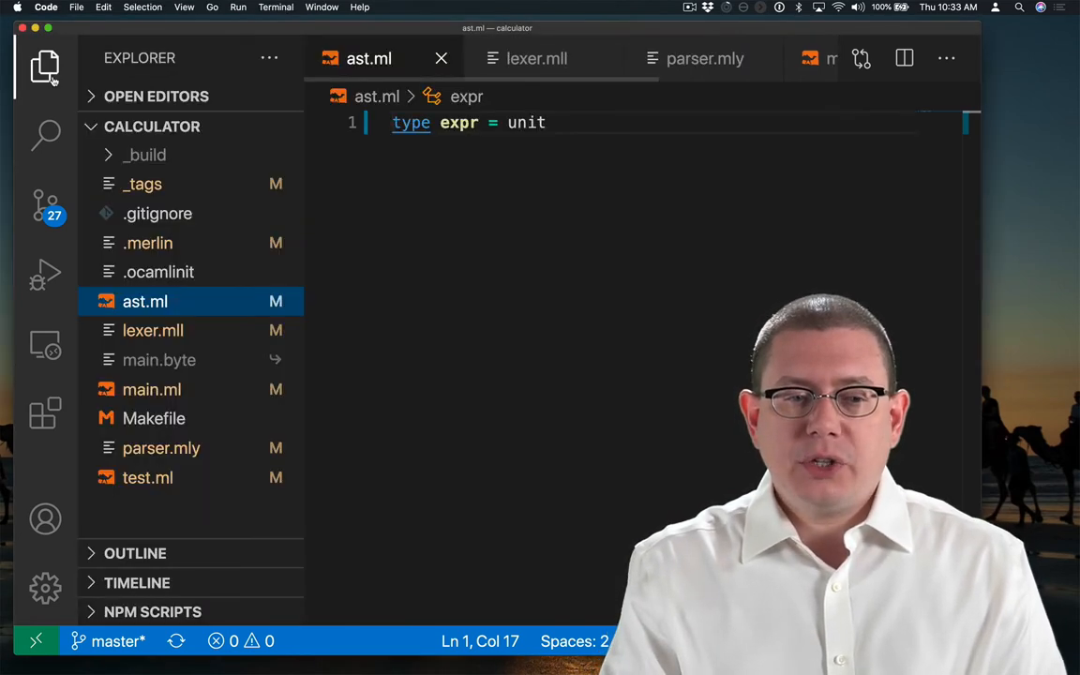
mouse_move(368, 95)
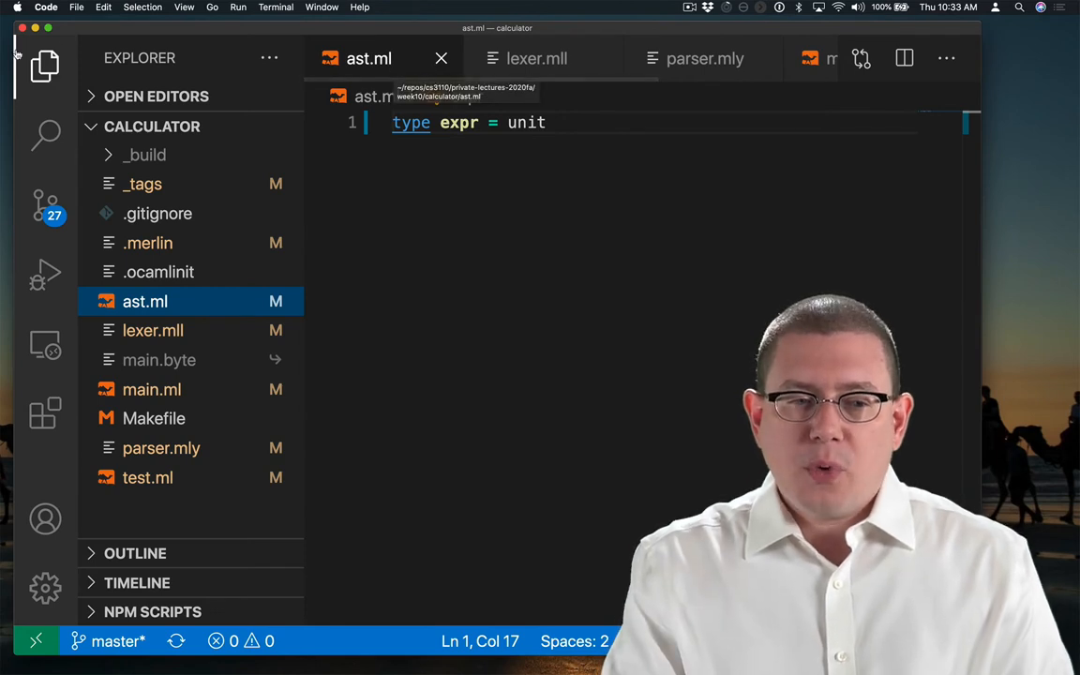
left_click(45, 67)
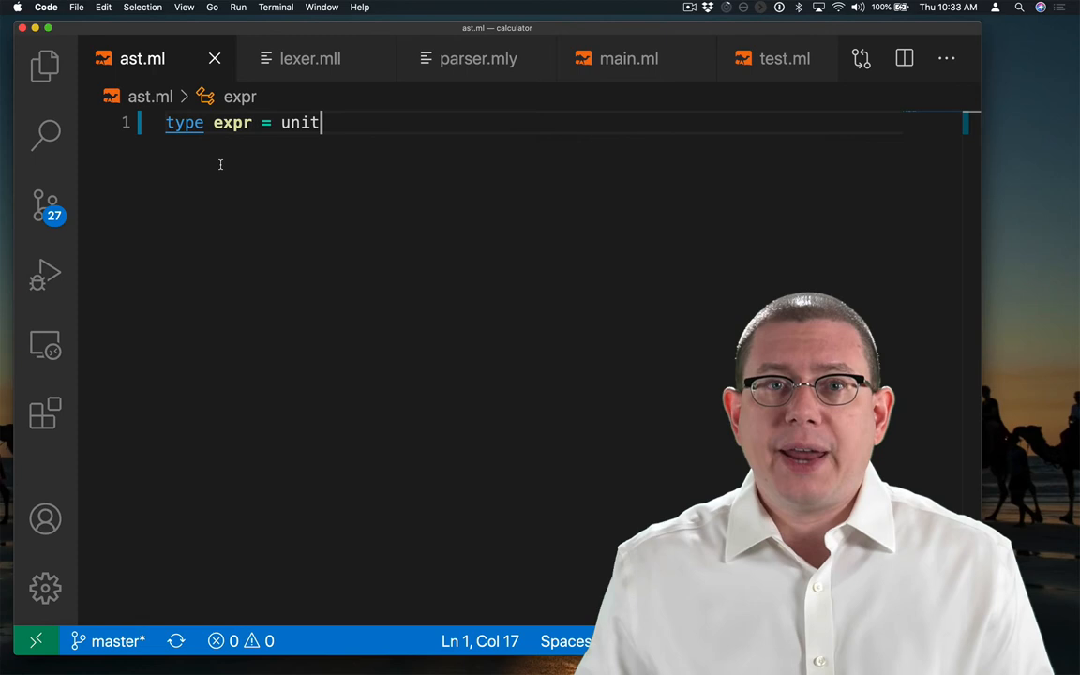
mouse_move(310, 58)
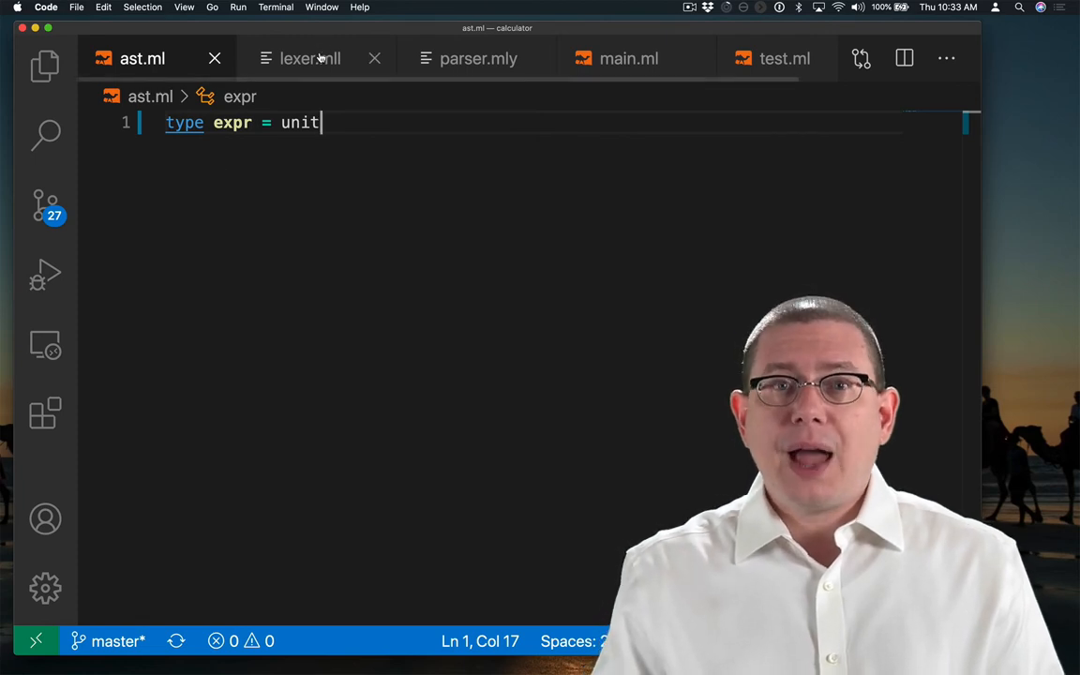
left_click(309, 58)
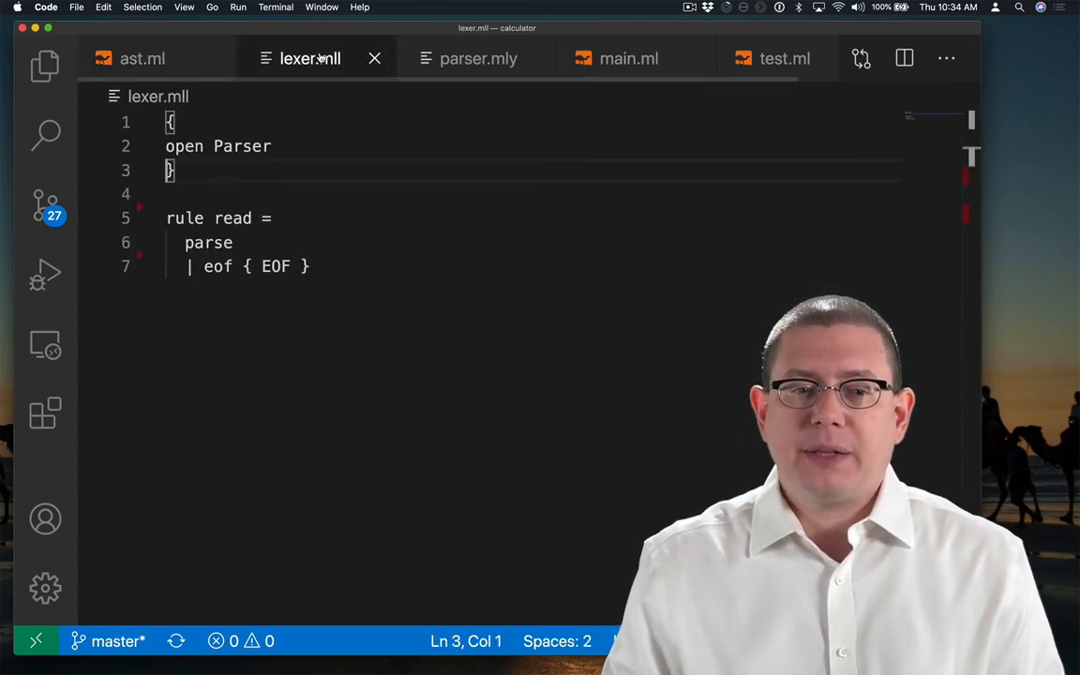
left_click(478, 58)
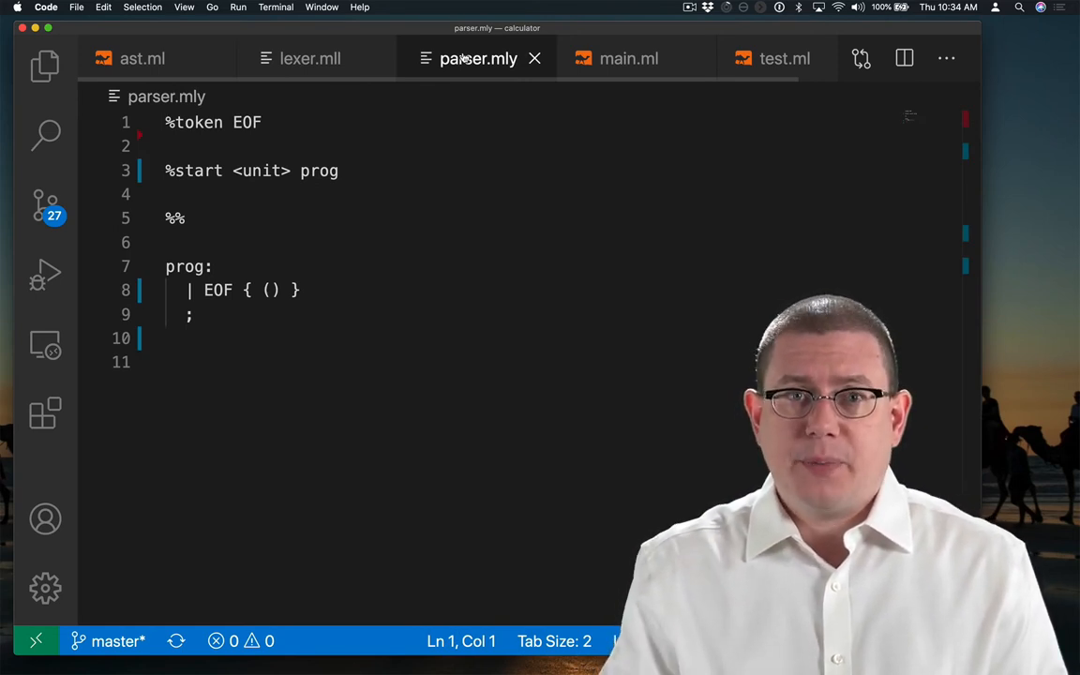
left_click(627, 58)
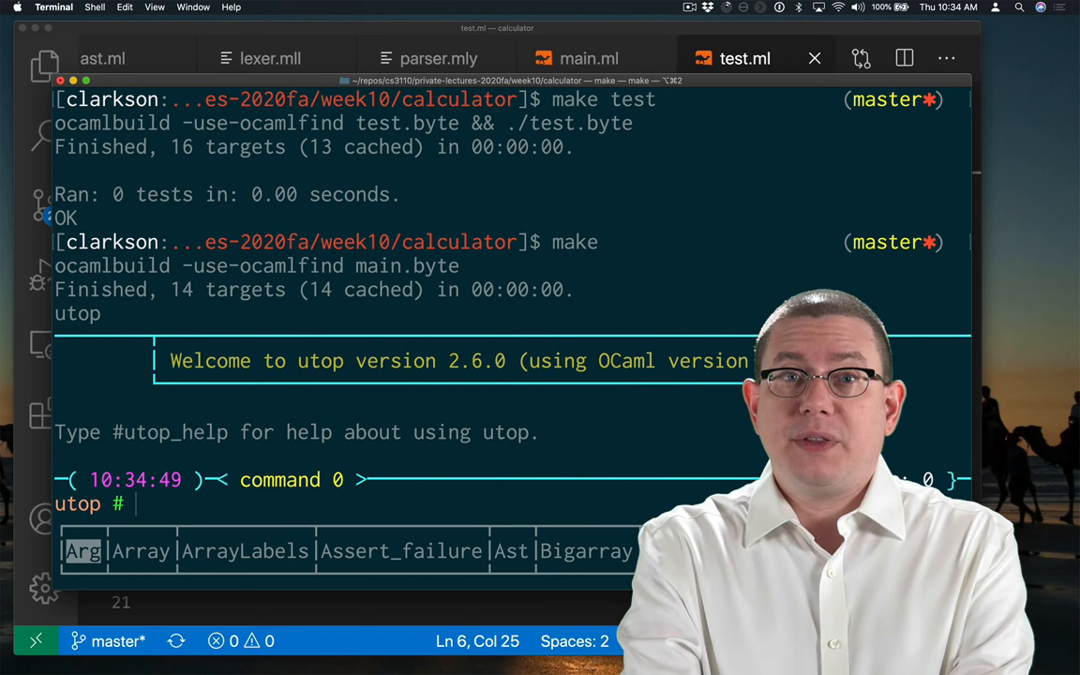
Step: In utop, evaluate interp "" (unimplemented failure) and parse "" returning unit
type("in")
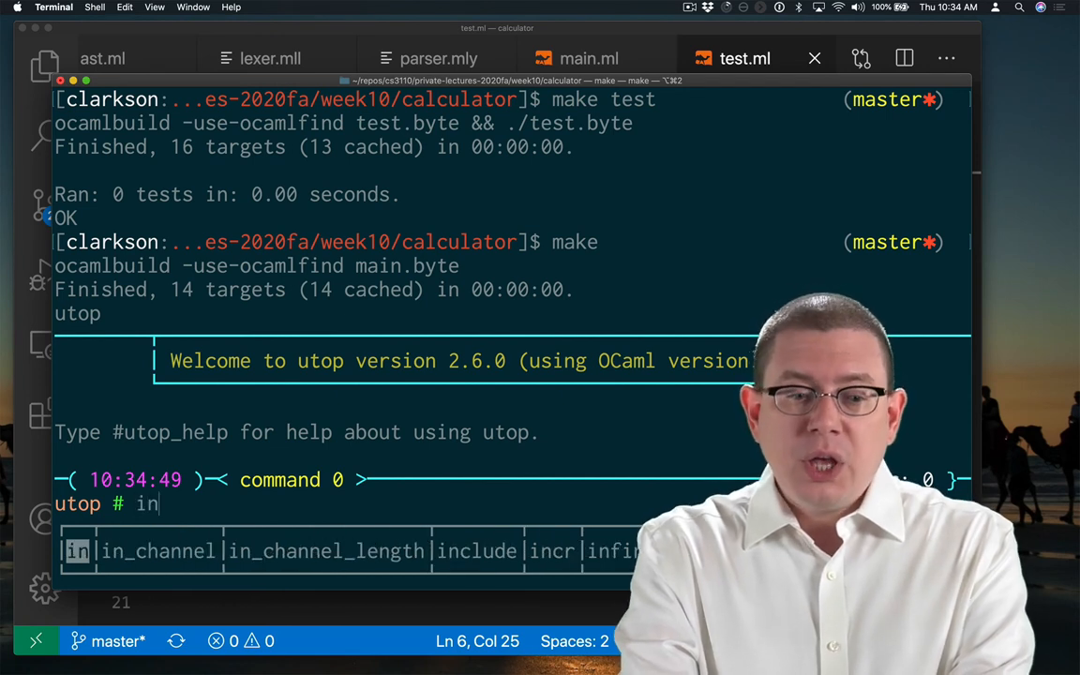
type("terp")
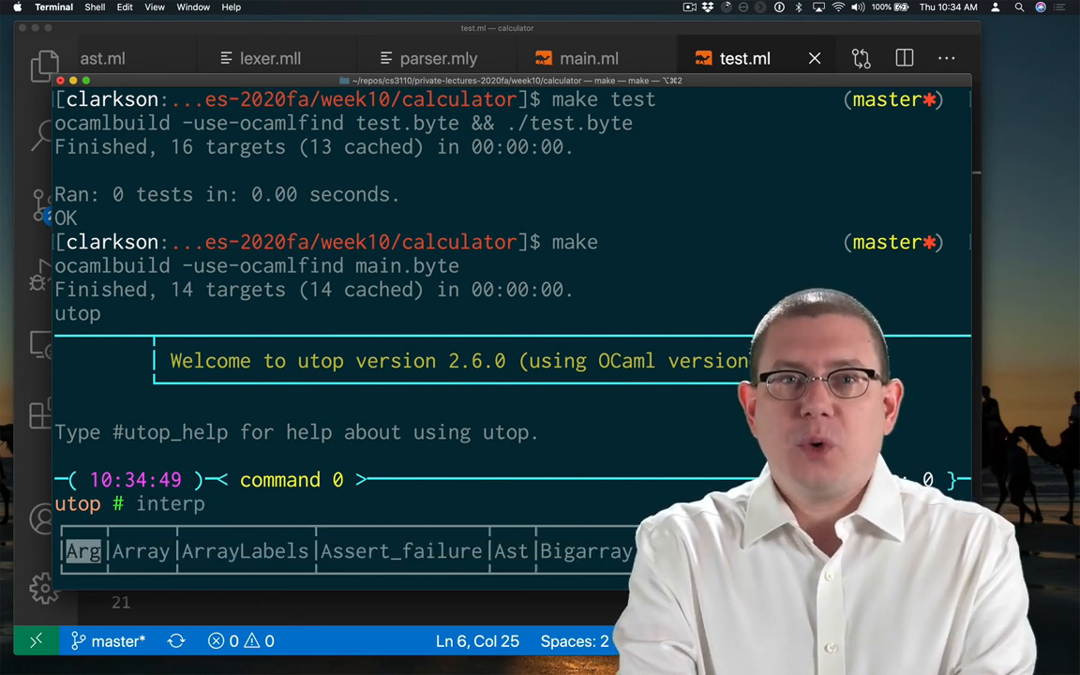
type("\"\"")
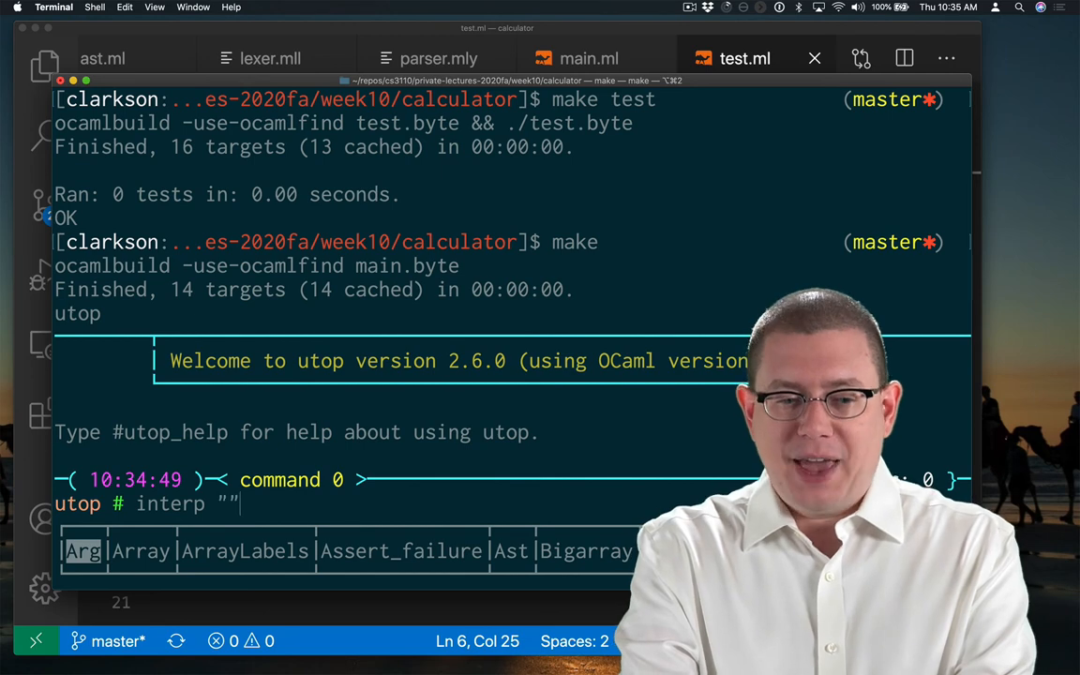
key("Return")
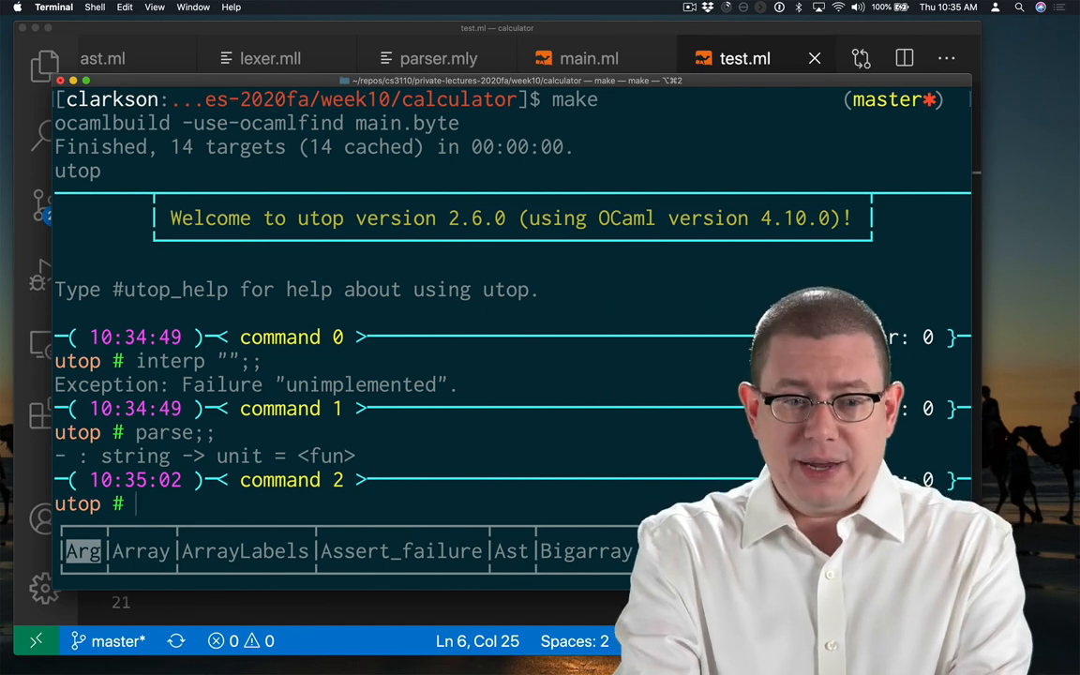
key("Return")
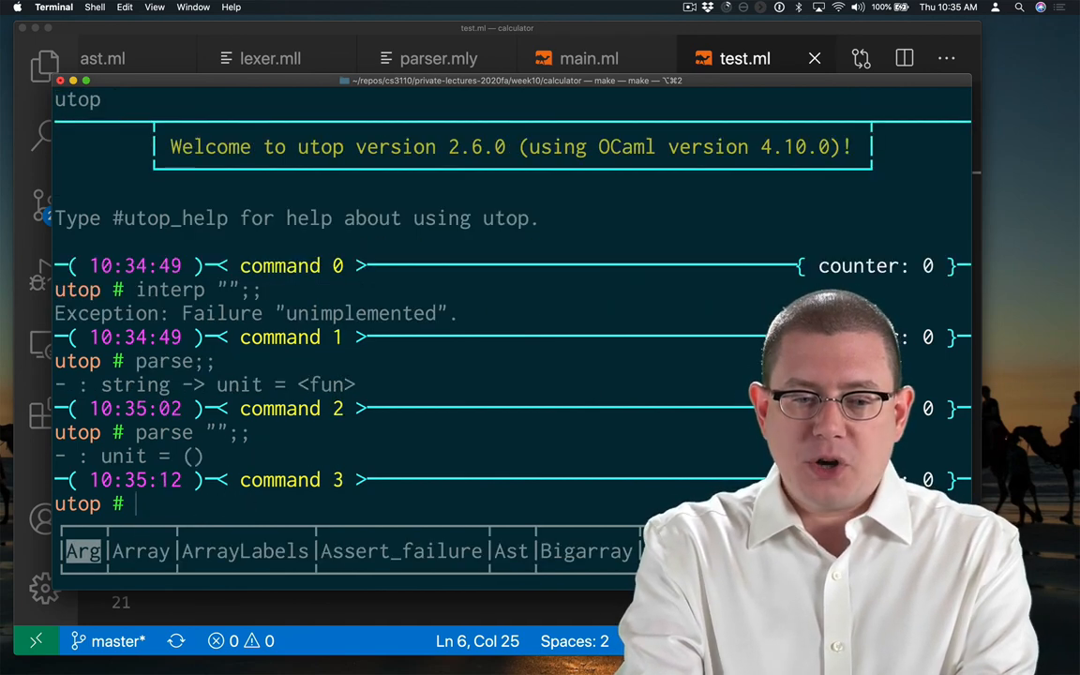